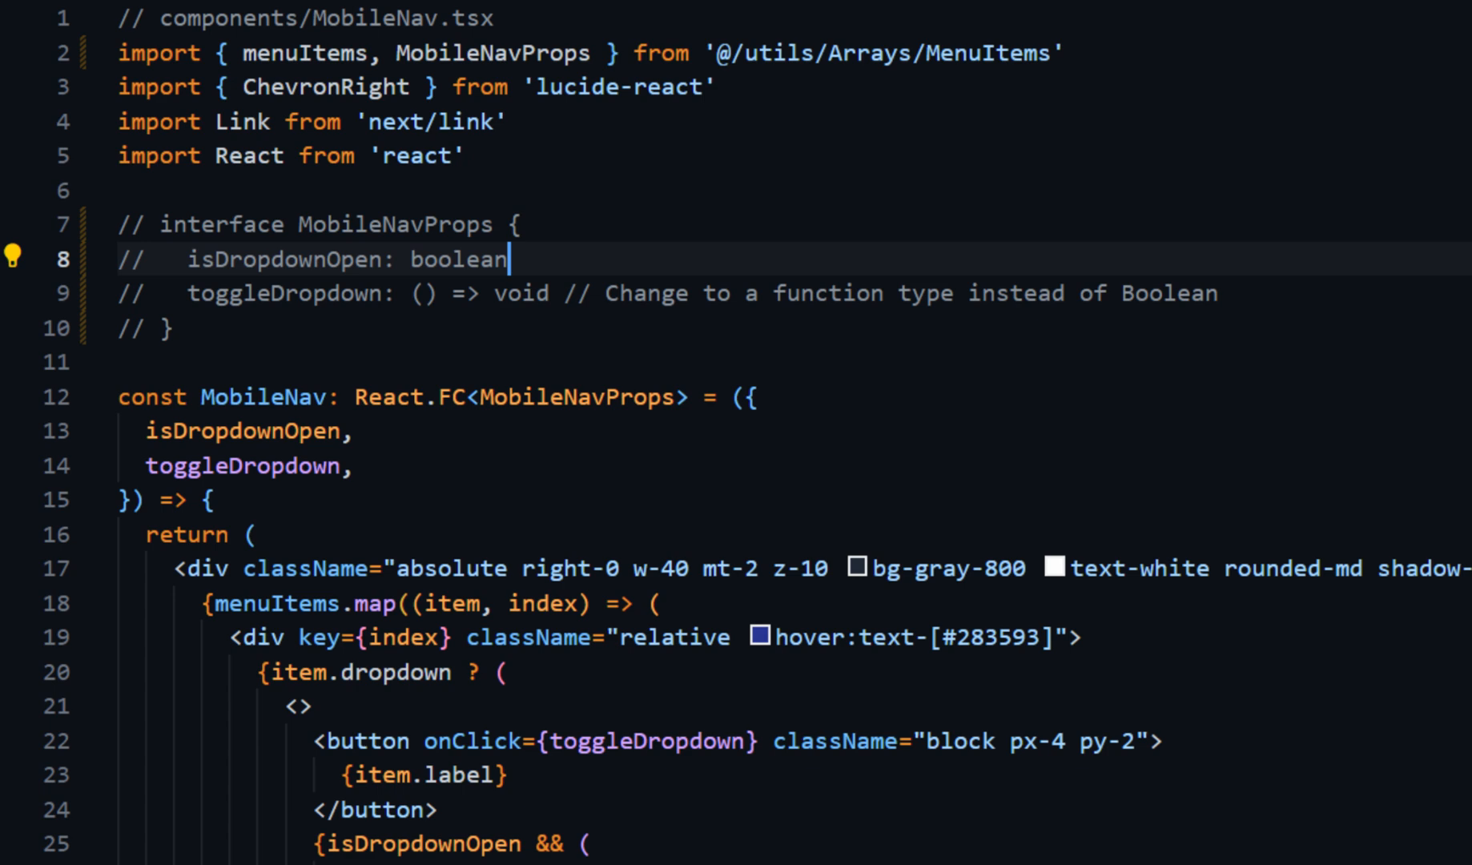
- Scroll through Code1.js to view its plain grey comments
{"action": "scroll", "scroll_direction": "down", "scroll_amount": 3}
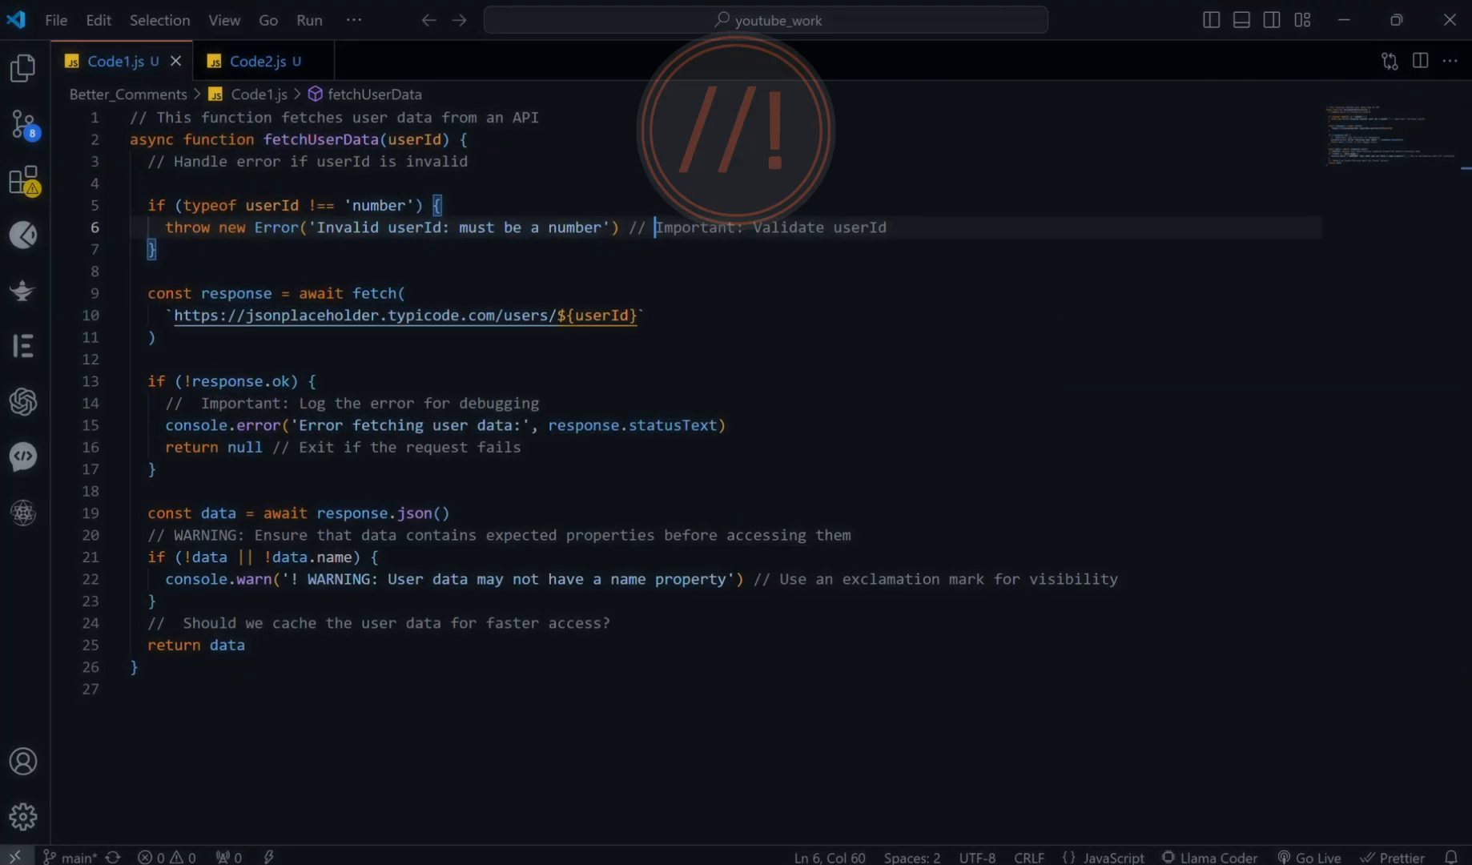
{"action": "mouse_move", "coordinate": [22, 235]}
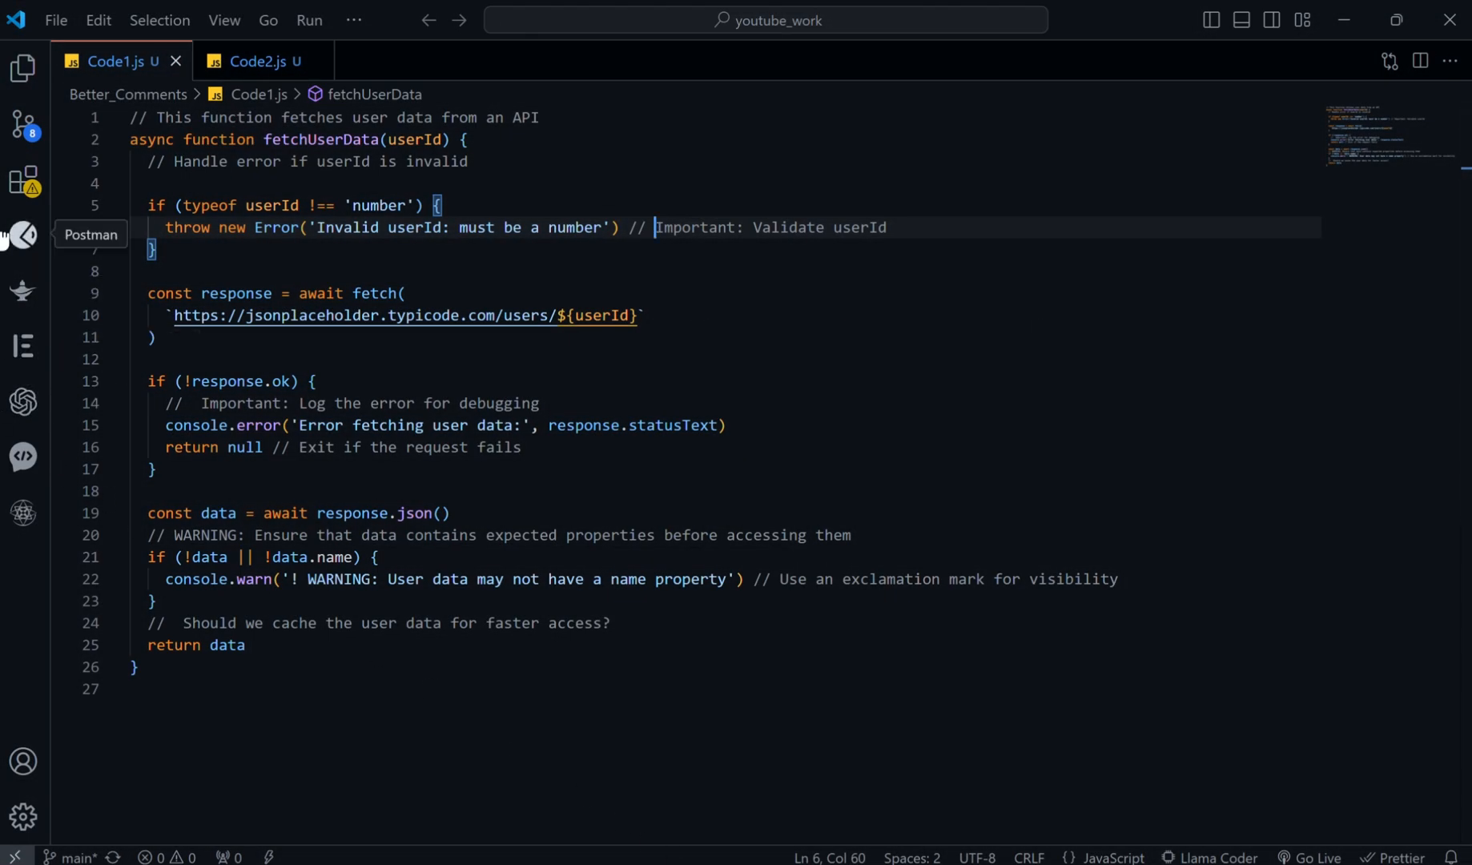
- Install the Better Comments extension from the Extensions view and return to Code1.js
{"action": "left_click", "coordinate": [22, 179]}
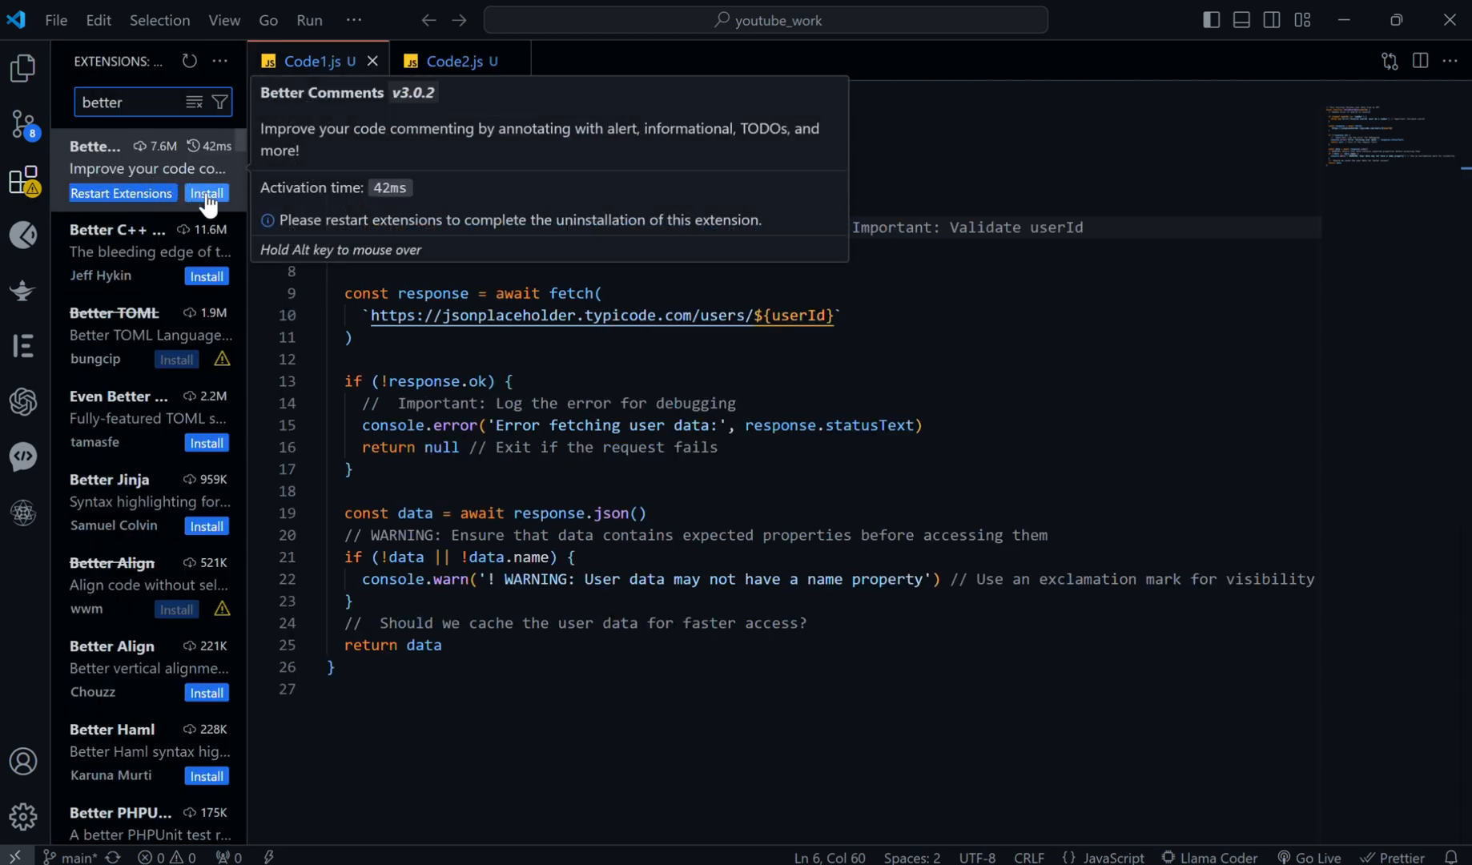
{"action": "left_click", "coordinate": [147, 157]}
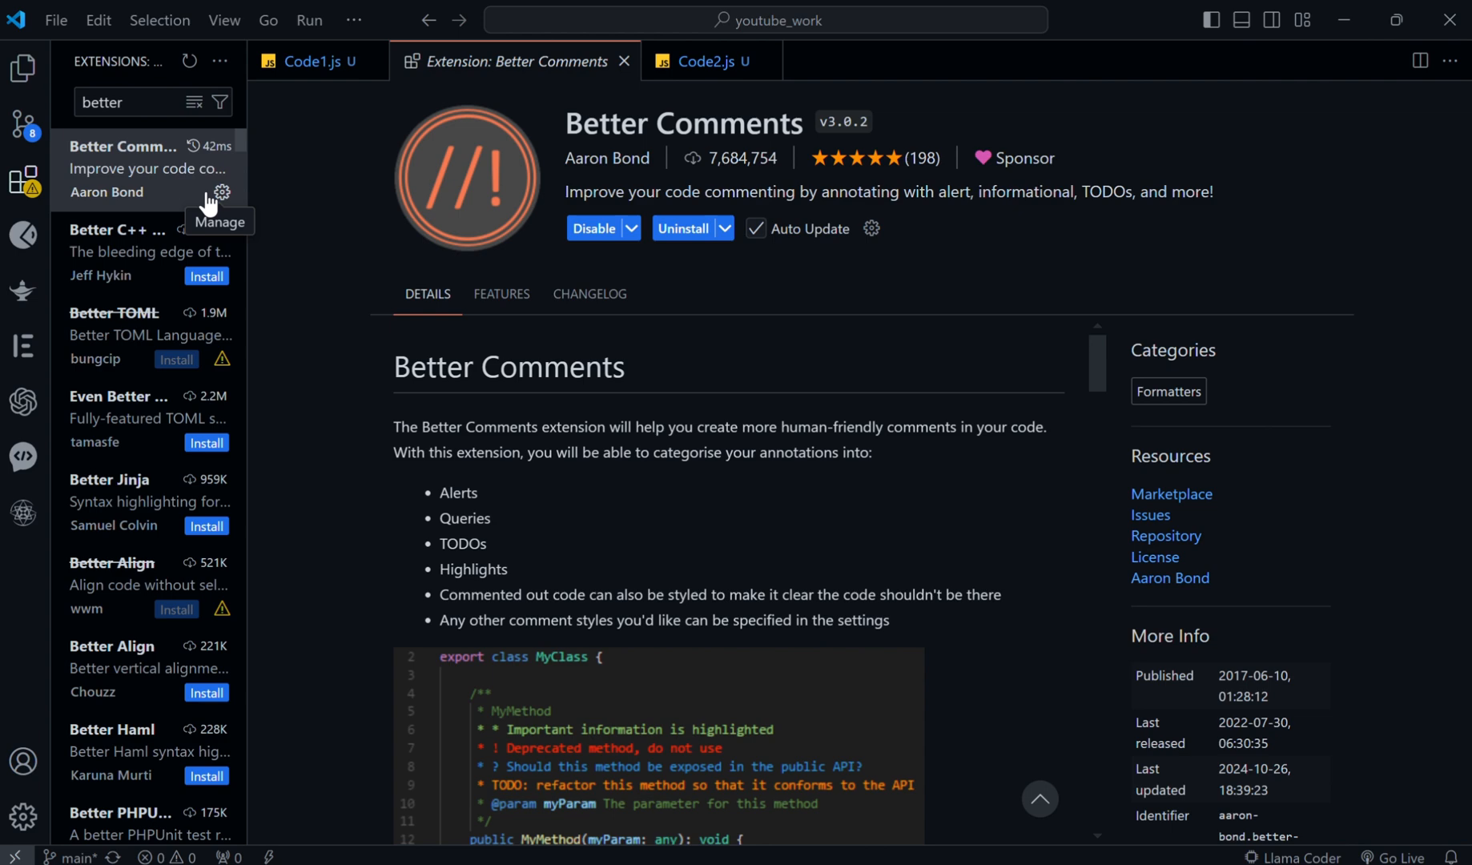
{"action": "mouse_move", "coordinate": [346, 106]}
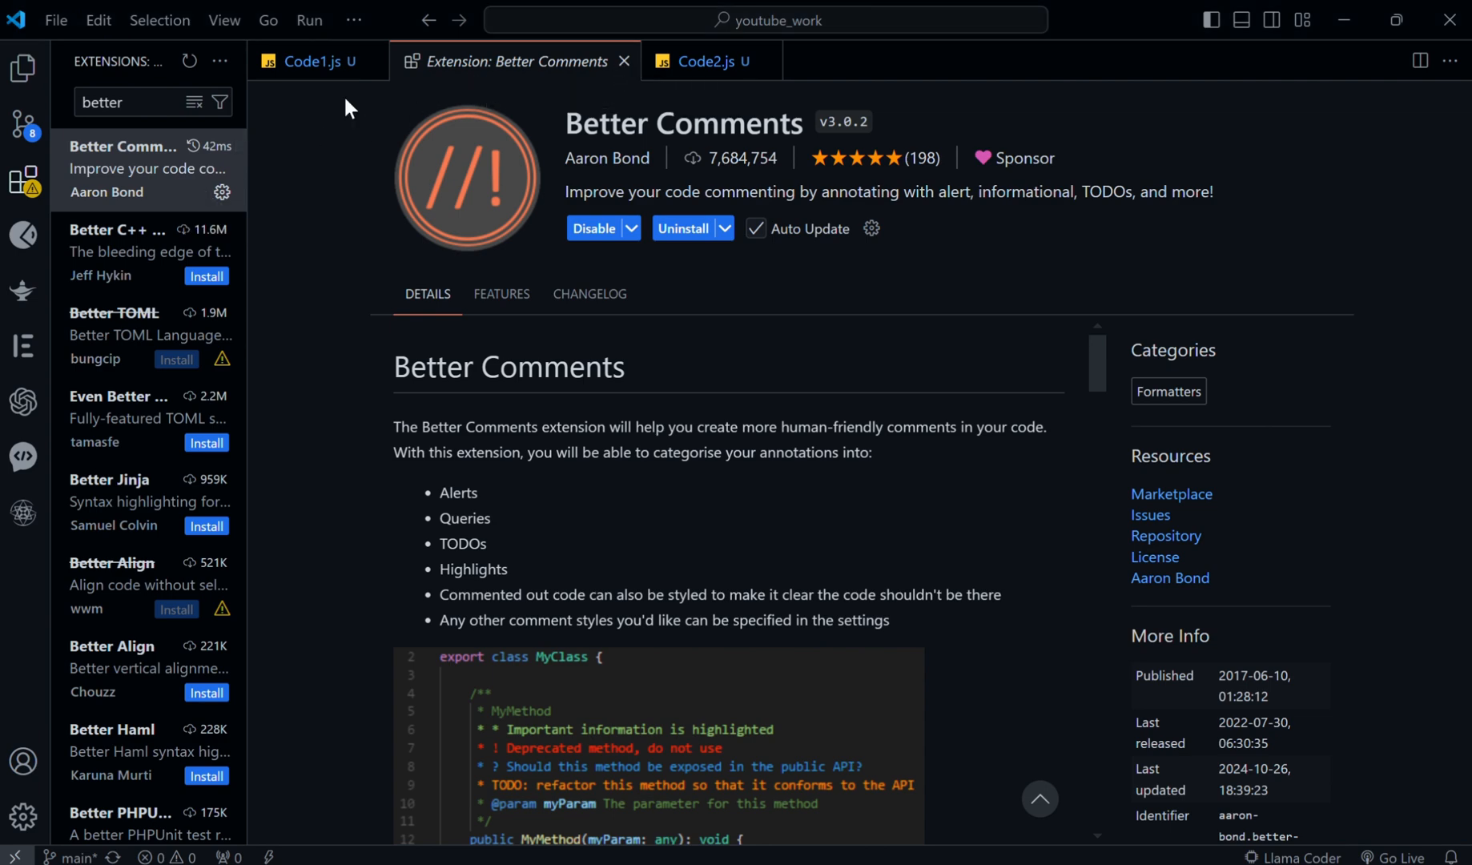
{"action": "left_click", "coordinate": [312, 61]}
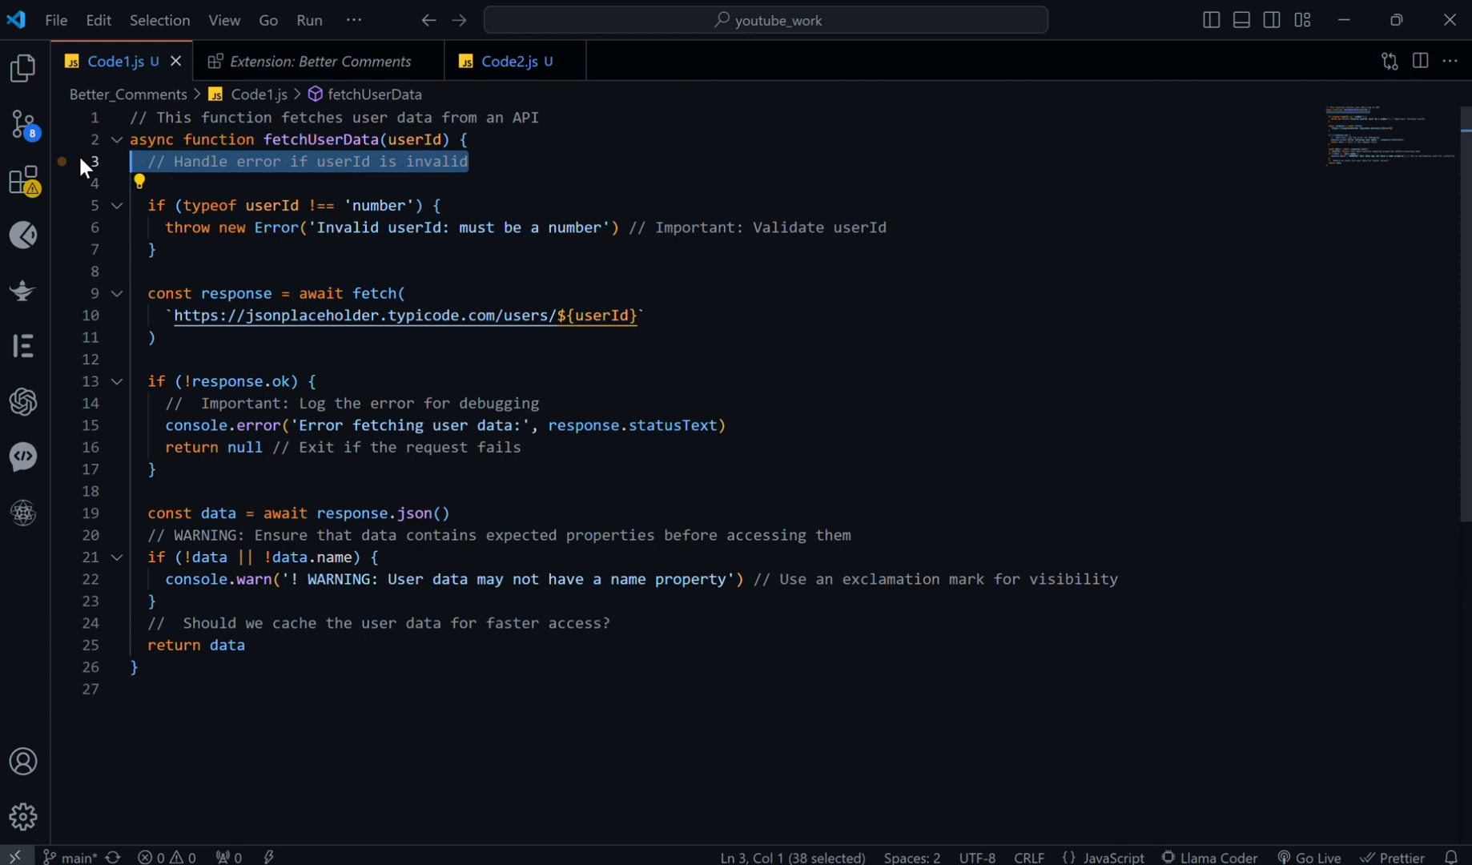
- Add 'todo:' to the 'Handle error if userId is invalid' comment so it shows orange
{"action": "type", "text": "todo:"}
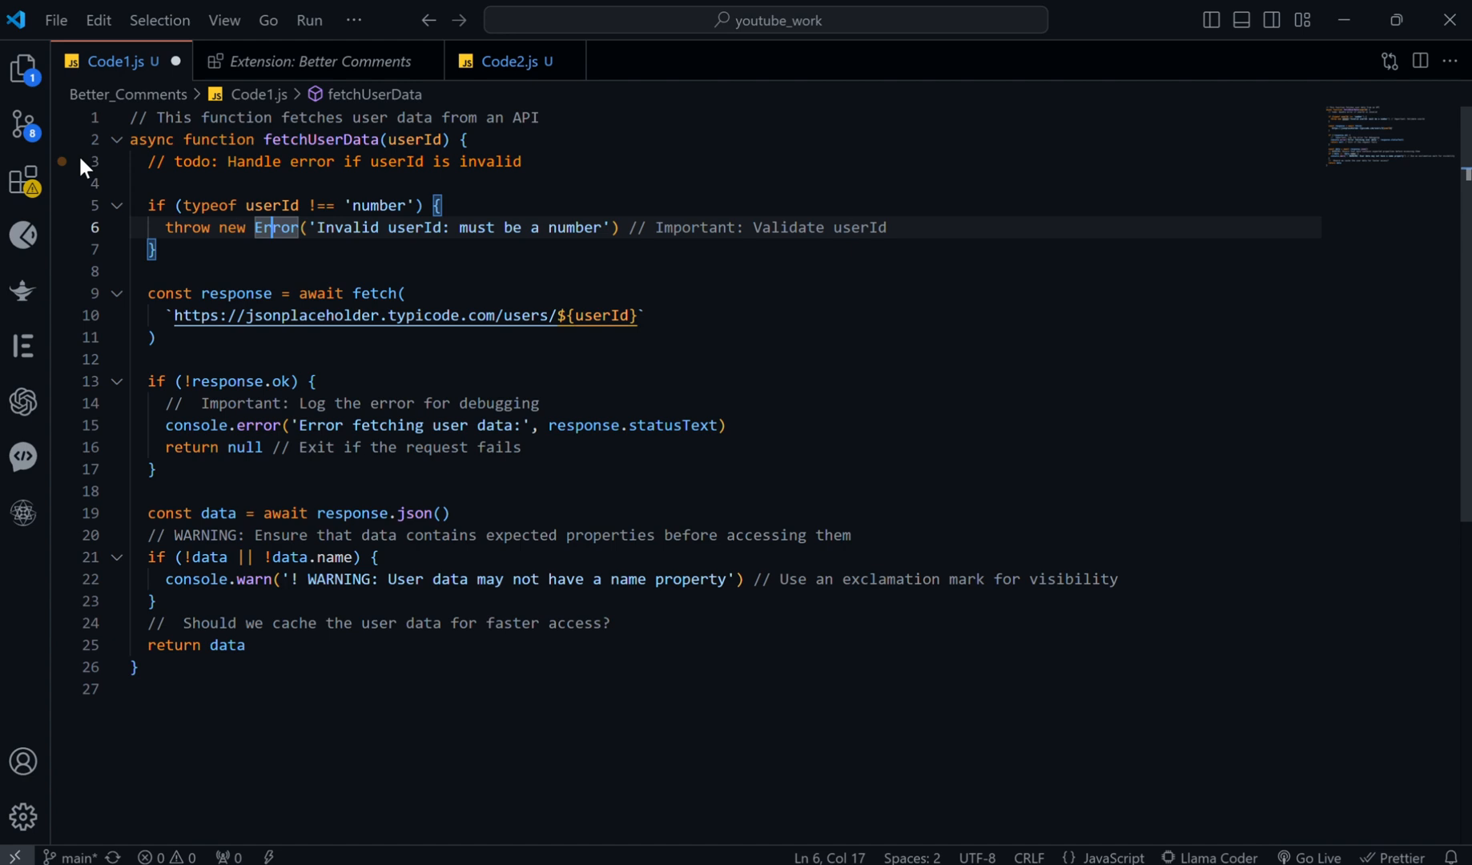
- Add '!' before 'Important: Validate userId' so the comment shows red
{"action": "left_click", "coordinate": [647, 227]}
{"action": "type", "text": "!"}
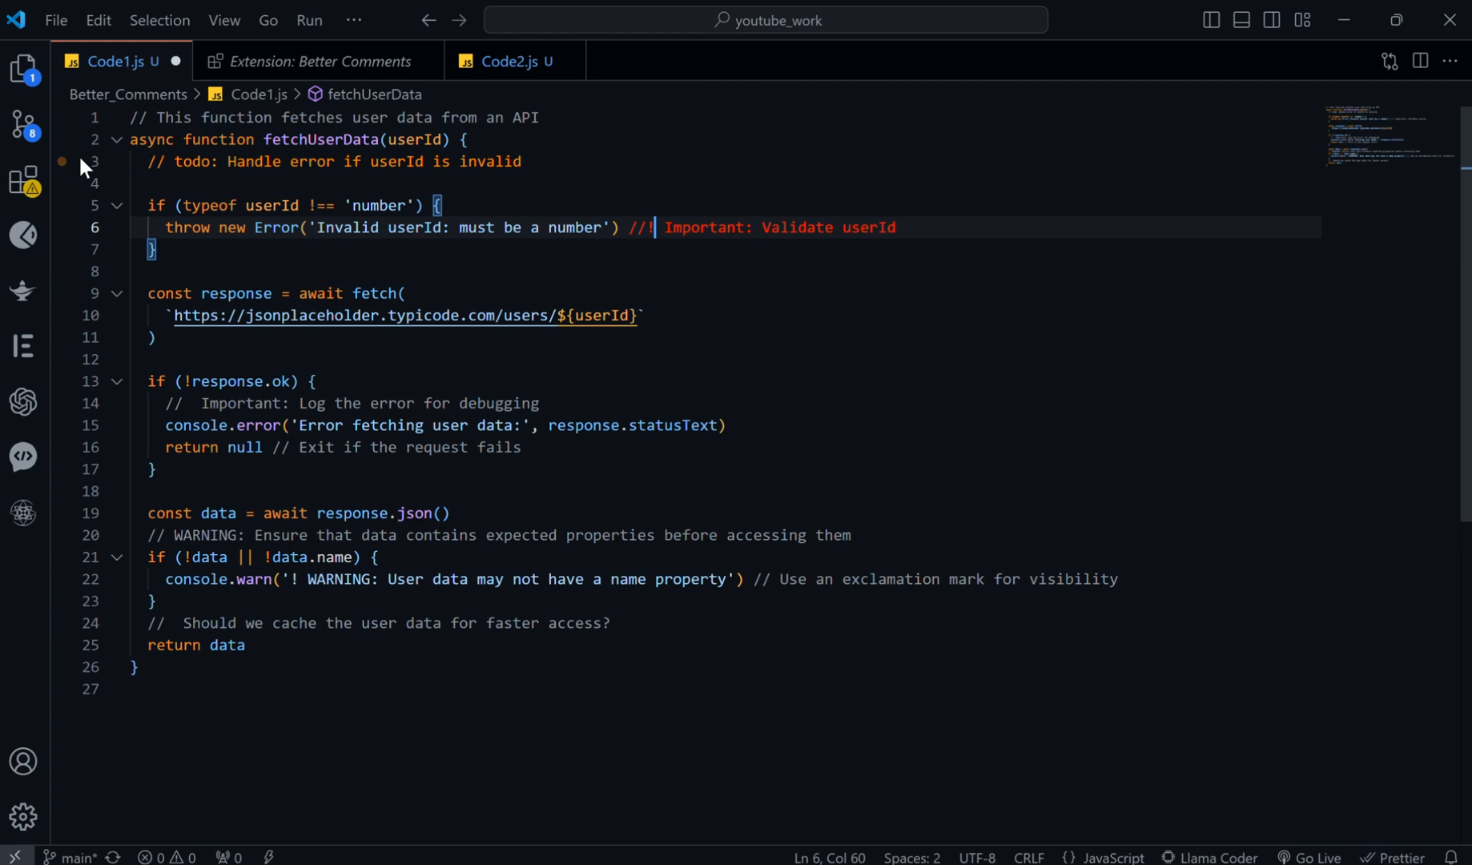
{"action": "left_click", "coordinate": [132, 359]}
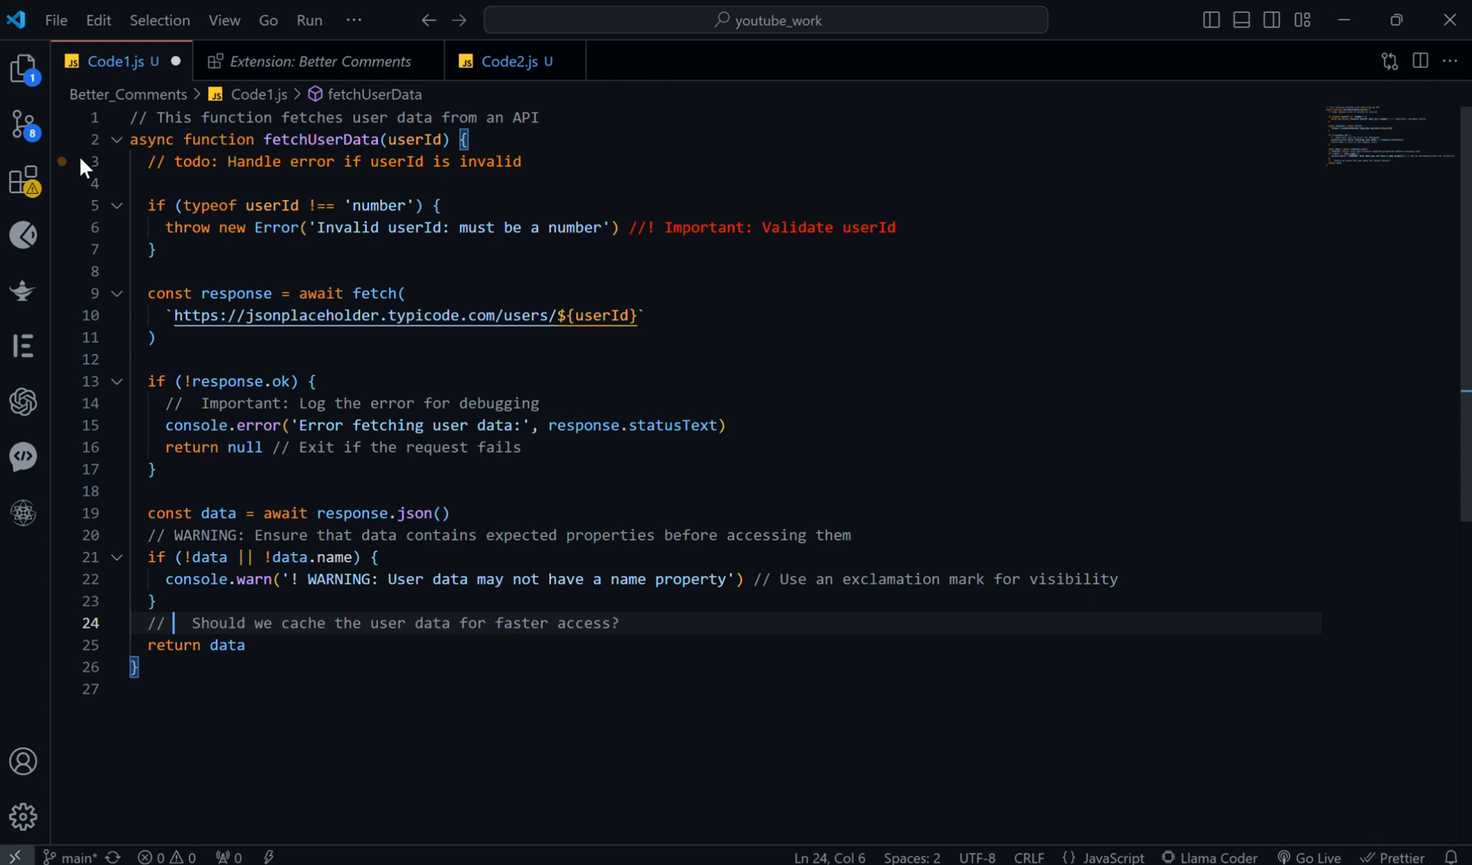
- Add '?' to the cache user data comment on line 24 so it shows blue
{"action": "type", "text": "?"}
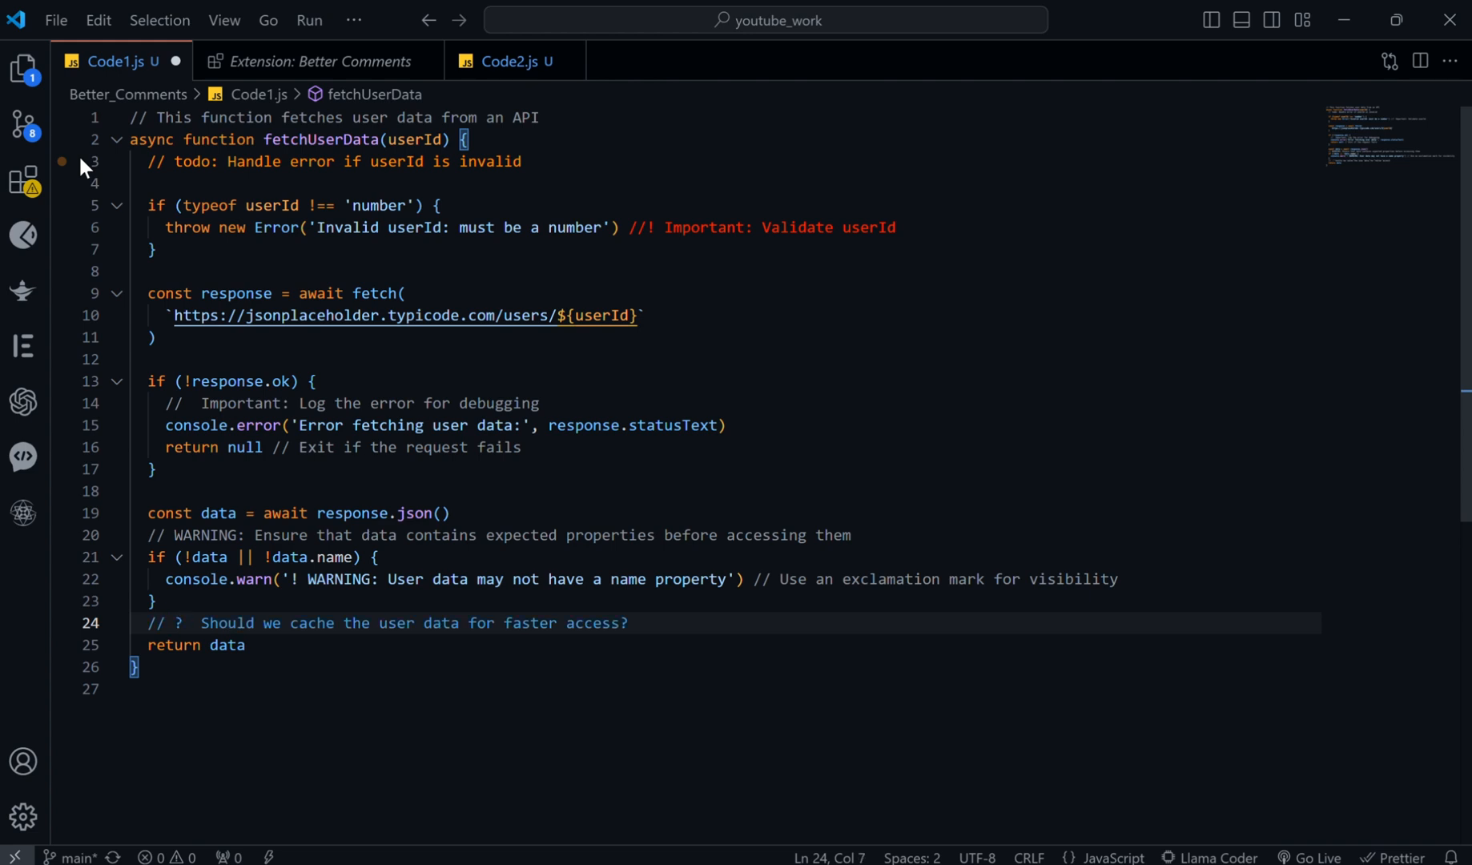